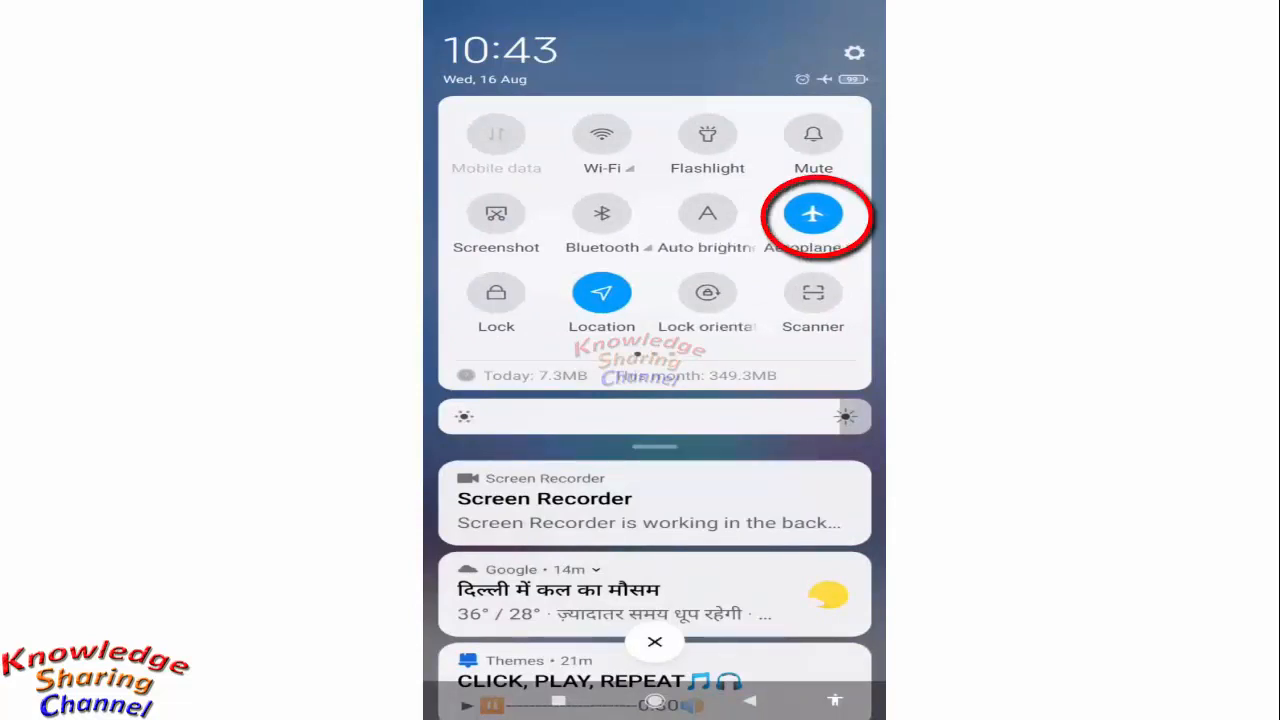
- Turn Airplane mode off so mobile data and Wi-Fi reconnect
{"action": "left_click", "coordinate": [812, 214]}
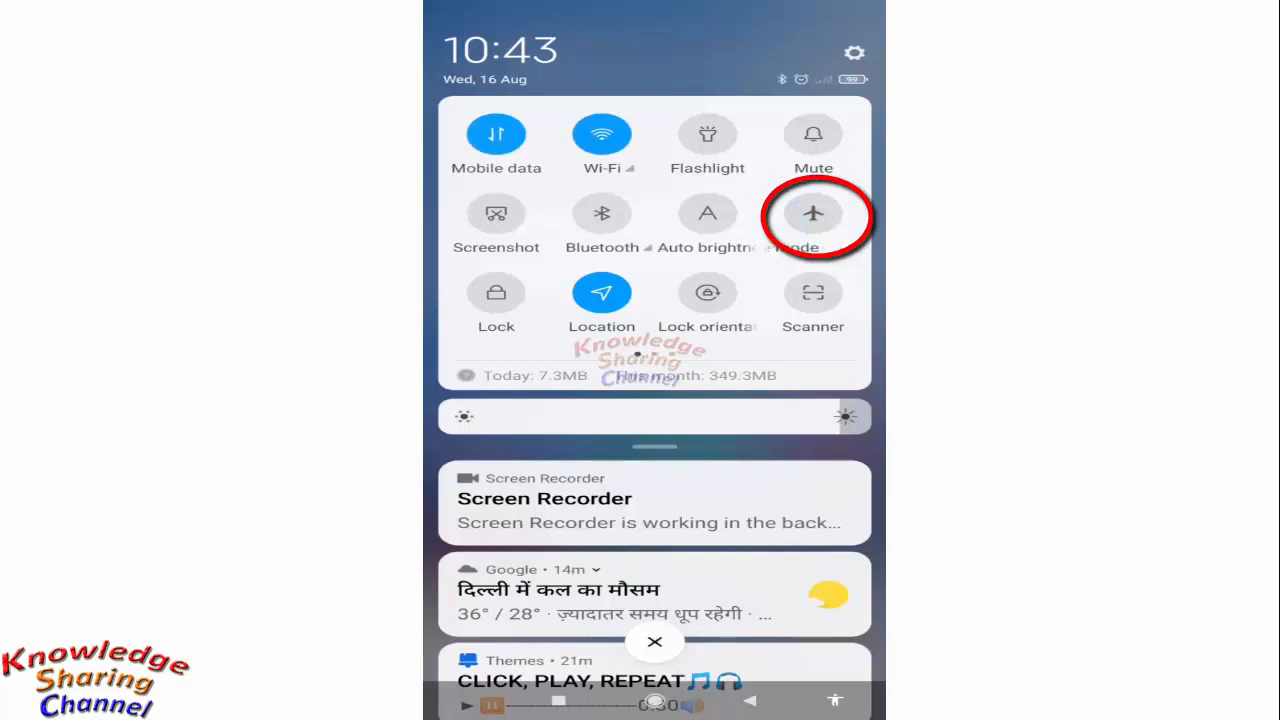